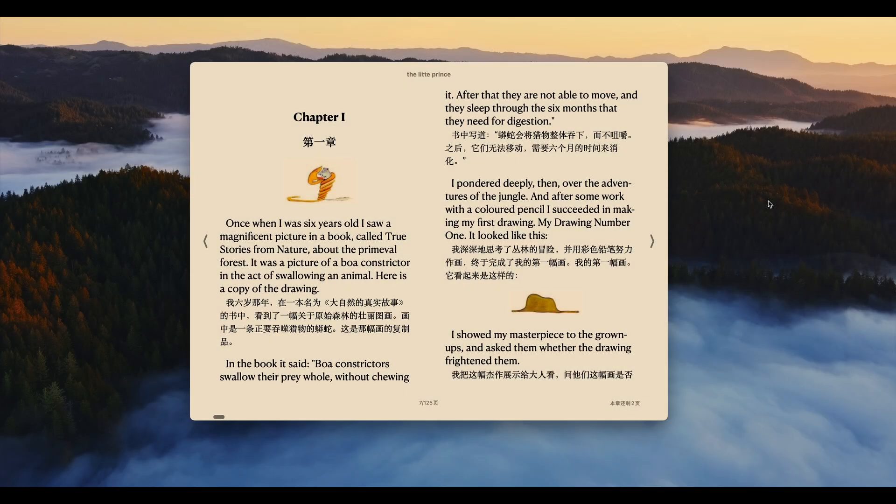
# Open the bilingual Little Prince's chapter list and jump to Chapter XVIII.
pyautogui.click(240, 74)
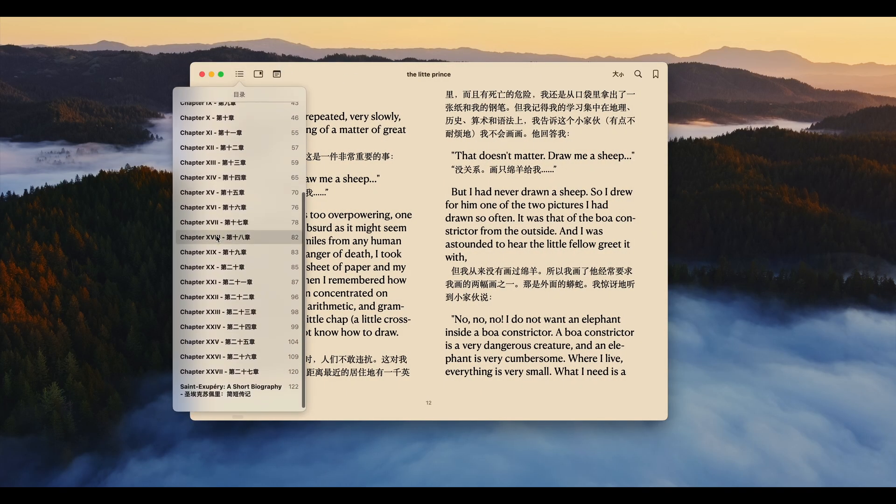
pyautogui.click(214, 237)
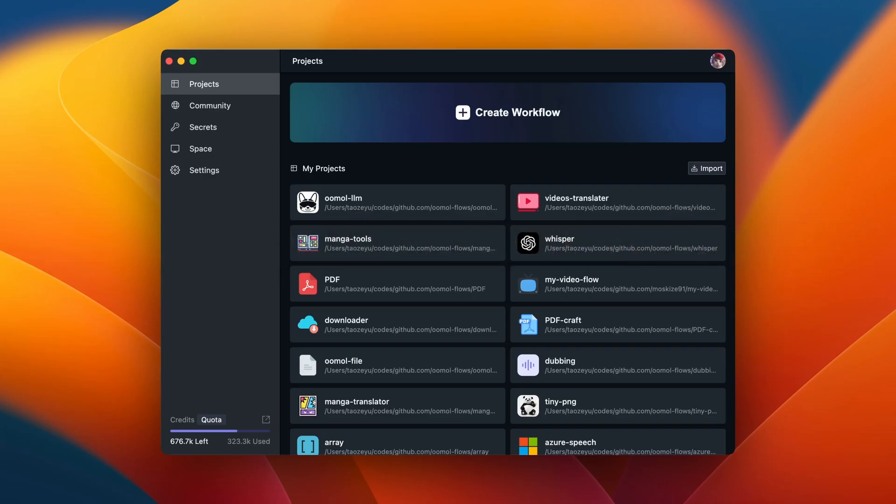
# Search the community for 'books' and create a project from Books Translator.
pyautogui.click(210, 105)
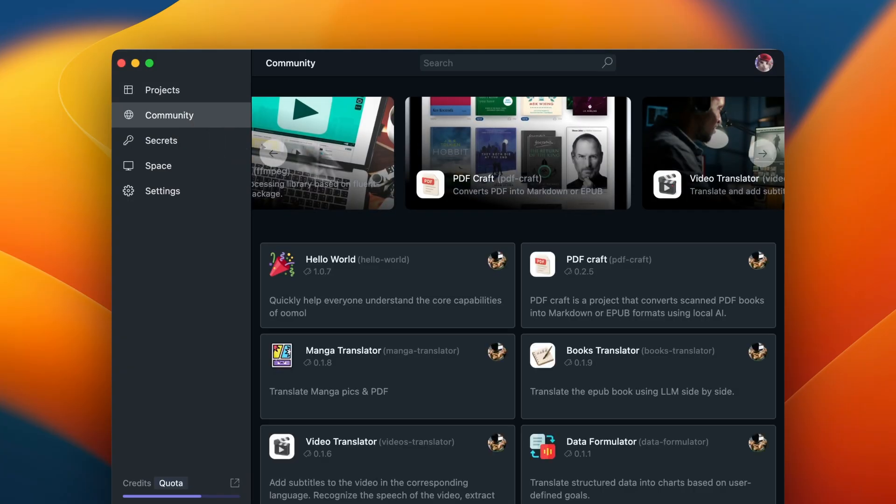
pyautogui.click(514, 63)
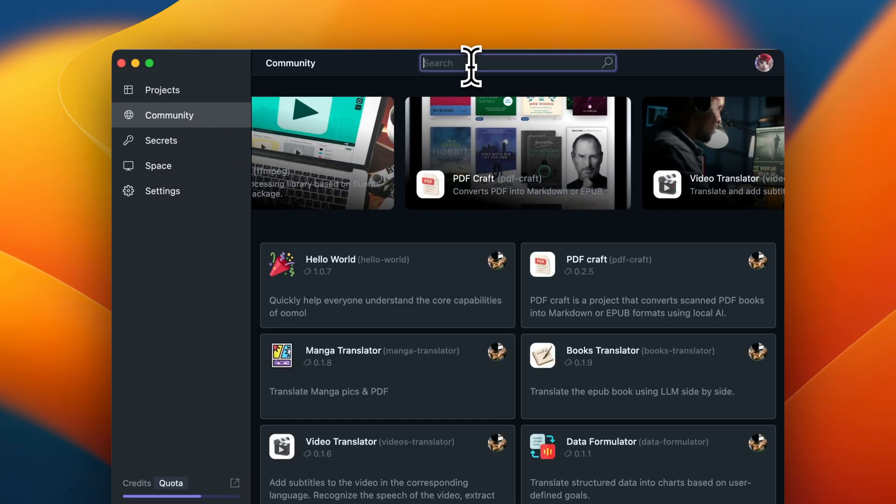
pyautogui.write('books')
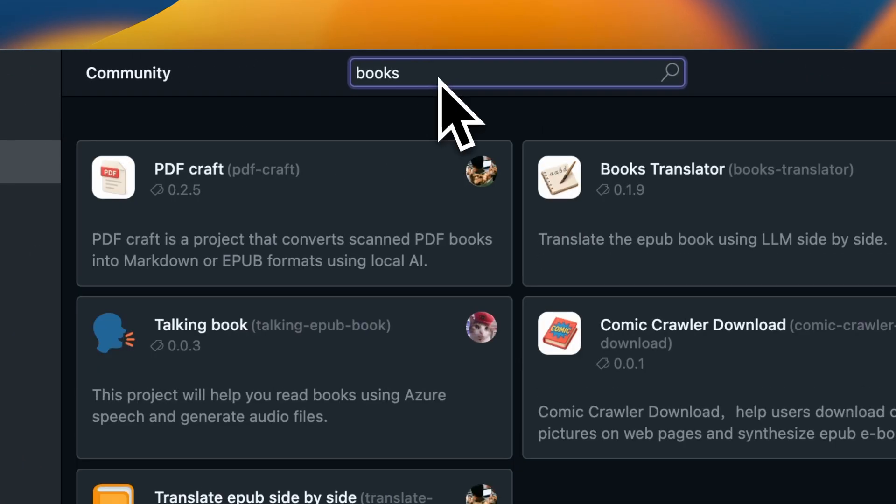
pyautogui.click(662, 169)
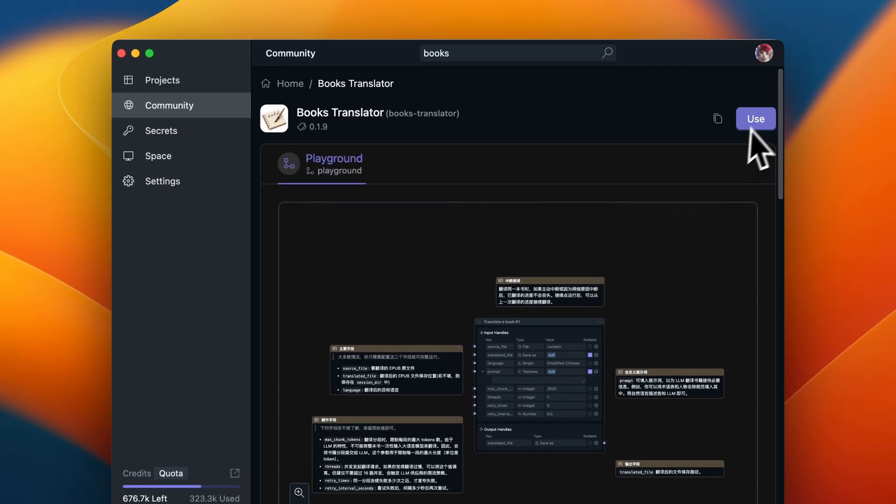
pyautogui.click(756, 118)
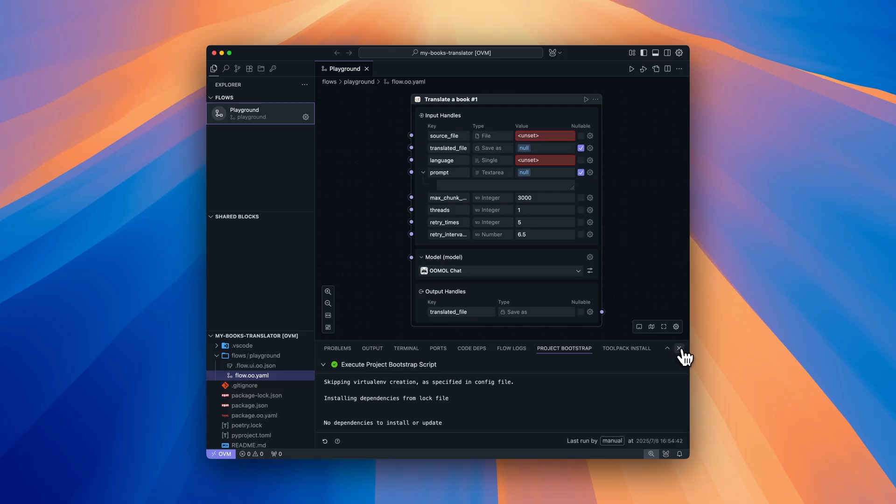
# Hide the bootstrap log and set source_file to The Little Prince.epub.
pyautogui.click(679, 349)
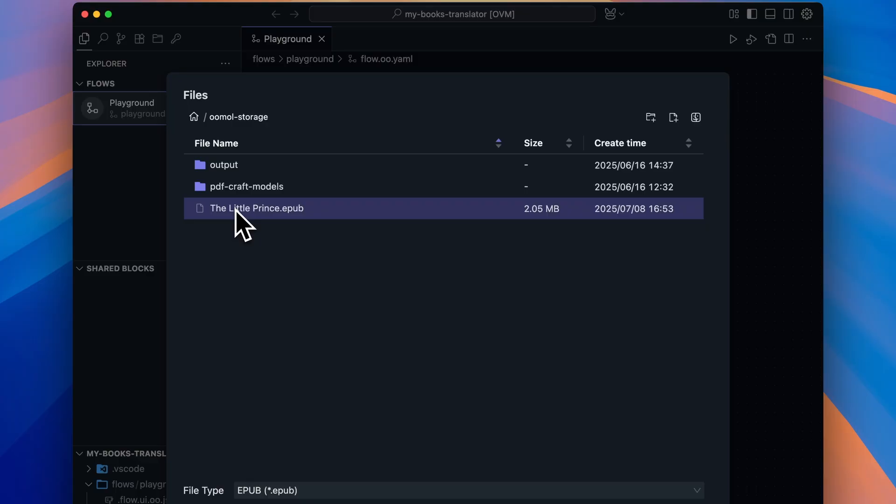
pyautogui.doubleClick(257, 209)
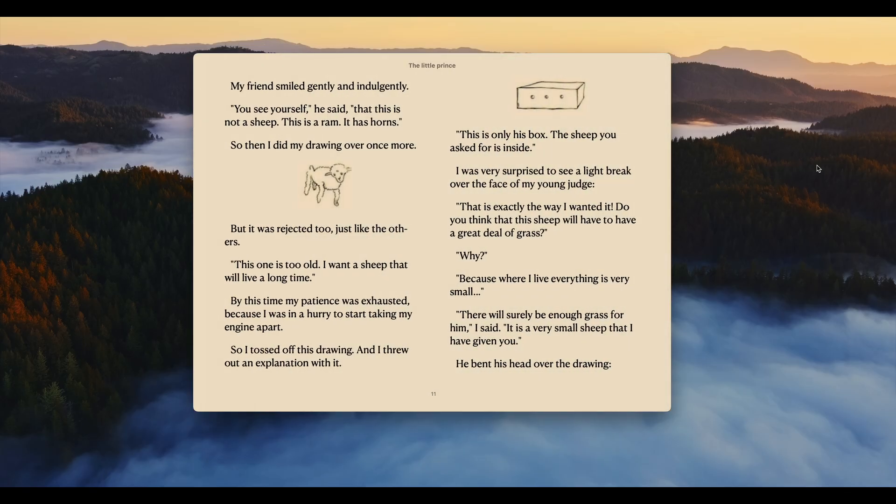
# View the original English-only Little Prince in Apple Books.
pyautogui.click(242, 65)
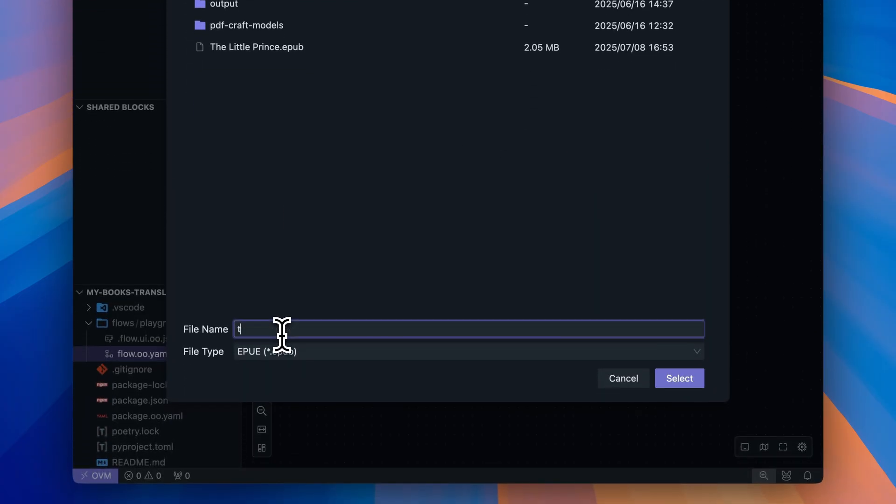
# Name the output file 'translated' and choose DeepSeek Chat as the translation model.
pyautogui.write('ranslated')
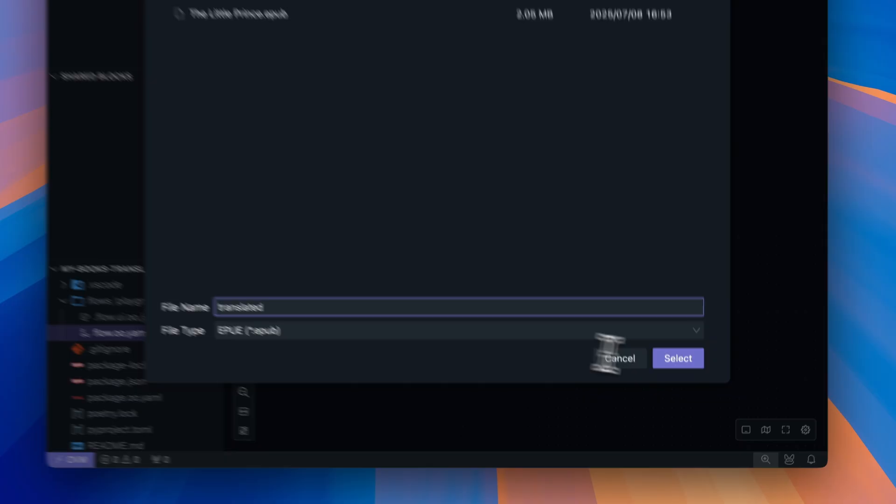
pyautogui.click(678, 358)
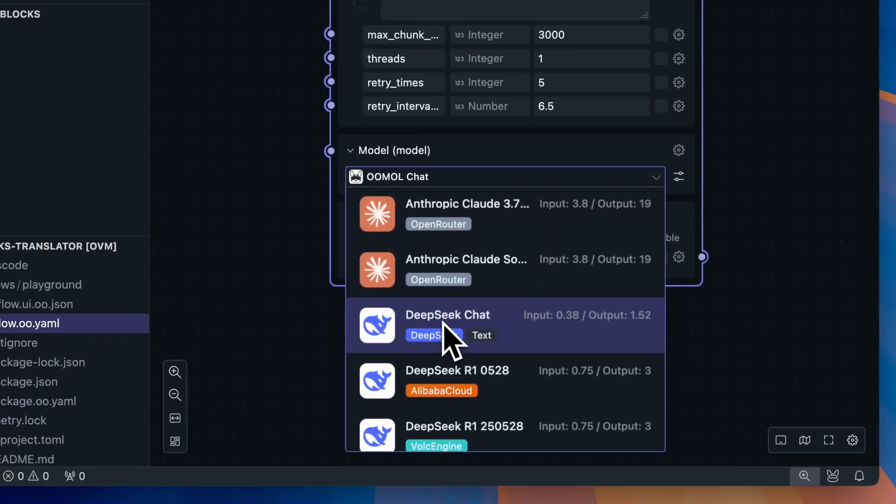
pyautogui.click(447, 315)
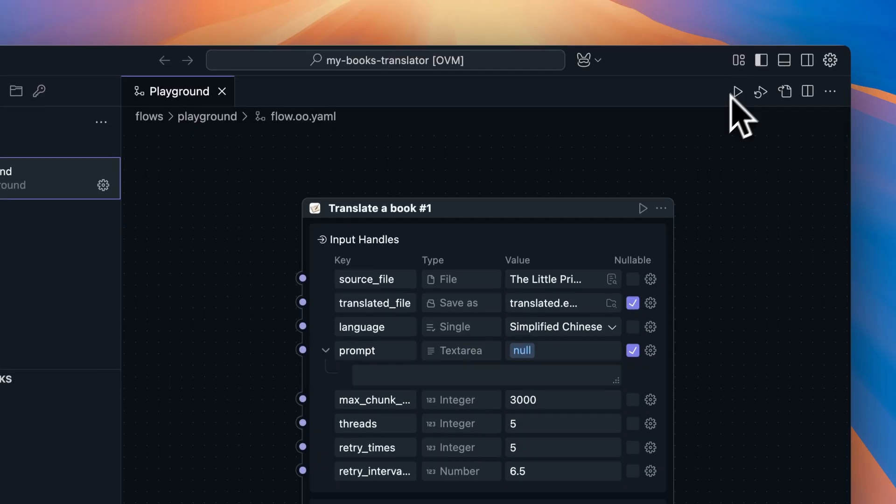
# Run the translation flow and open the resulting translated.epub.
pyautogui.click(737, 91)
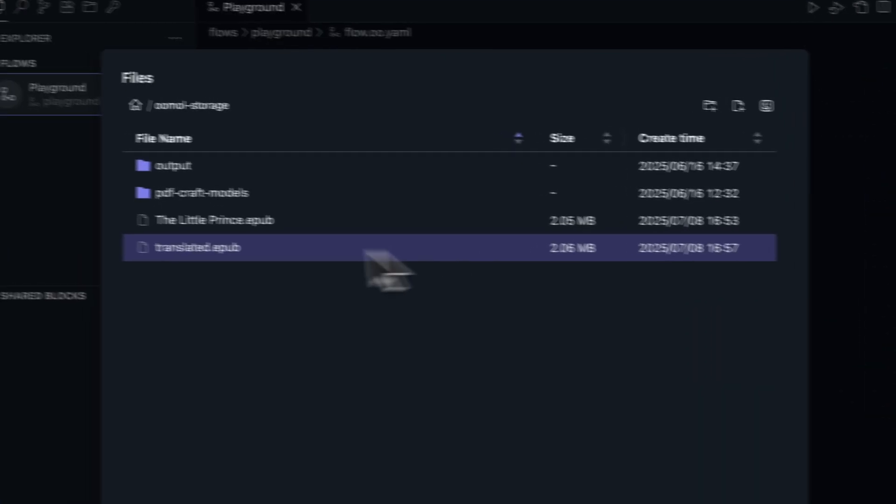
pyautogui.doubleClick(198, 247)
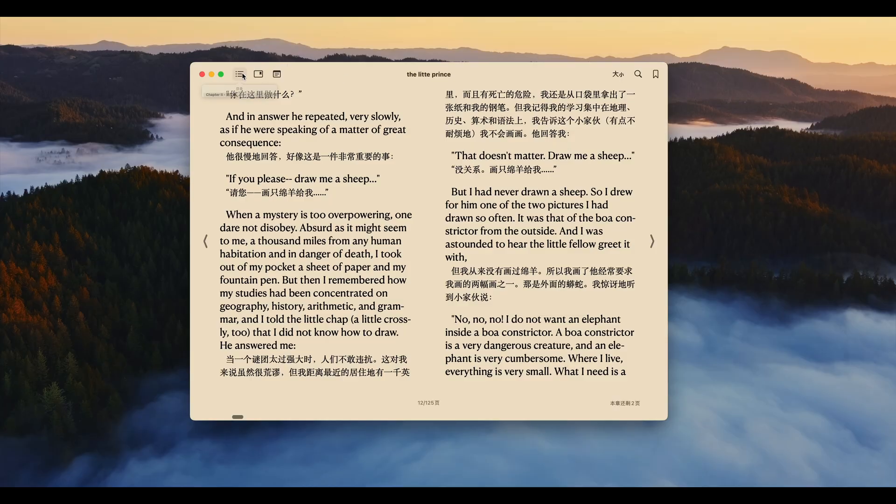
# Jump to Chapter XVIII of the translated book from its chapter list.
pyautogui.click(239, 74)
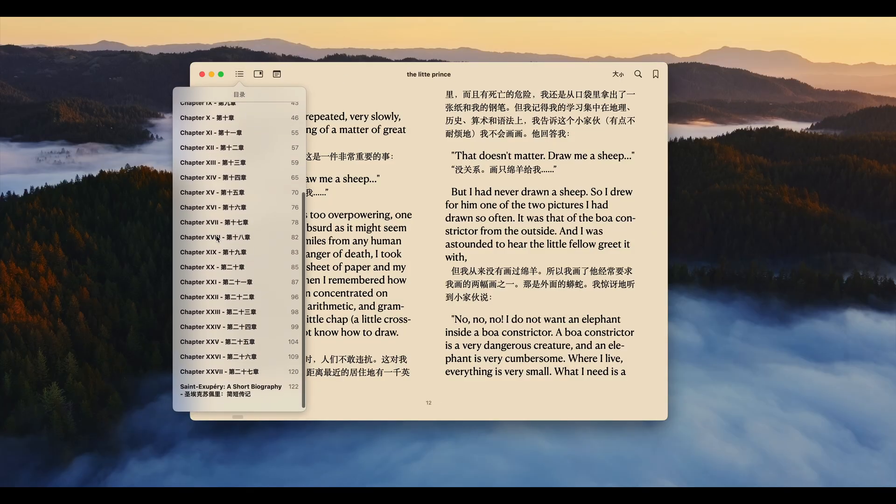
pyautogui.click(214, 237)
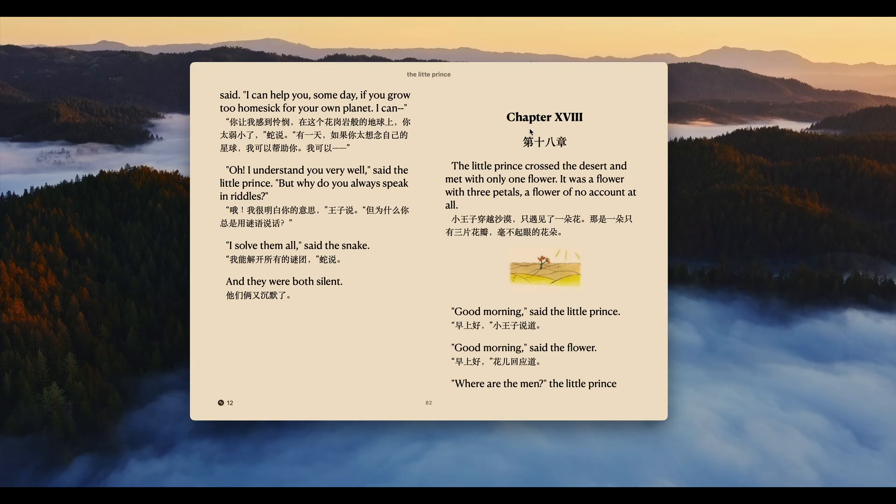
pyautogui.moveTo(570, 212)
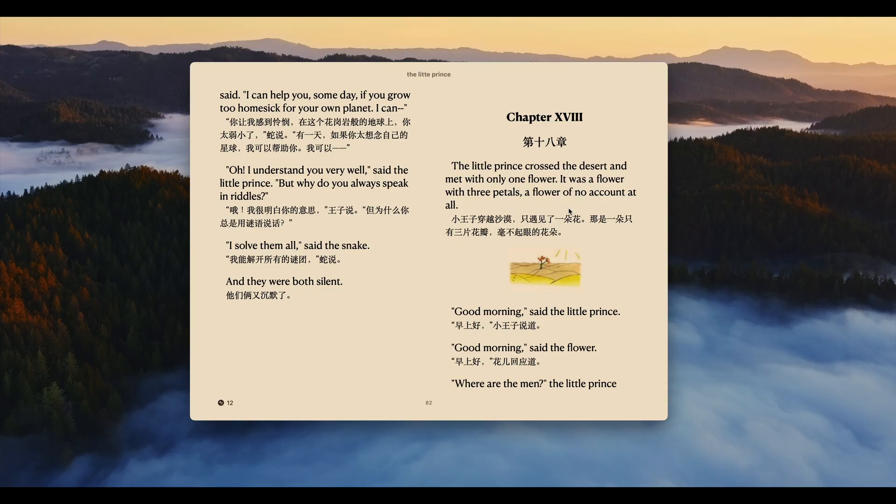